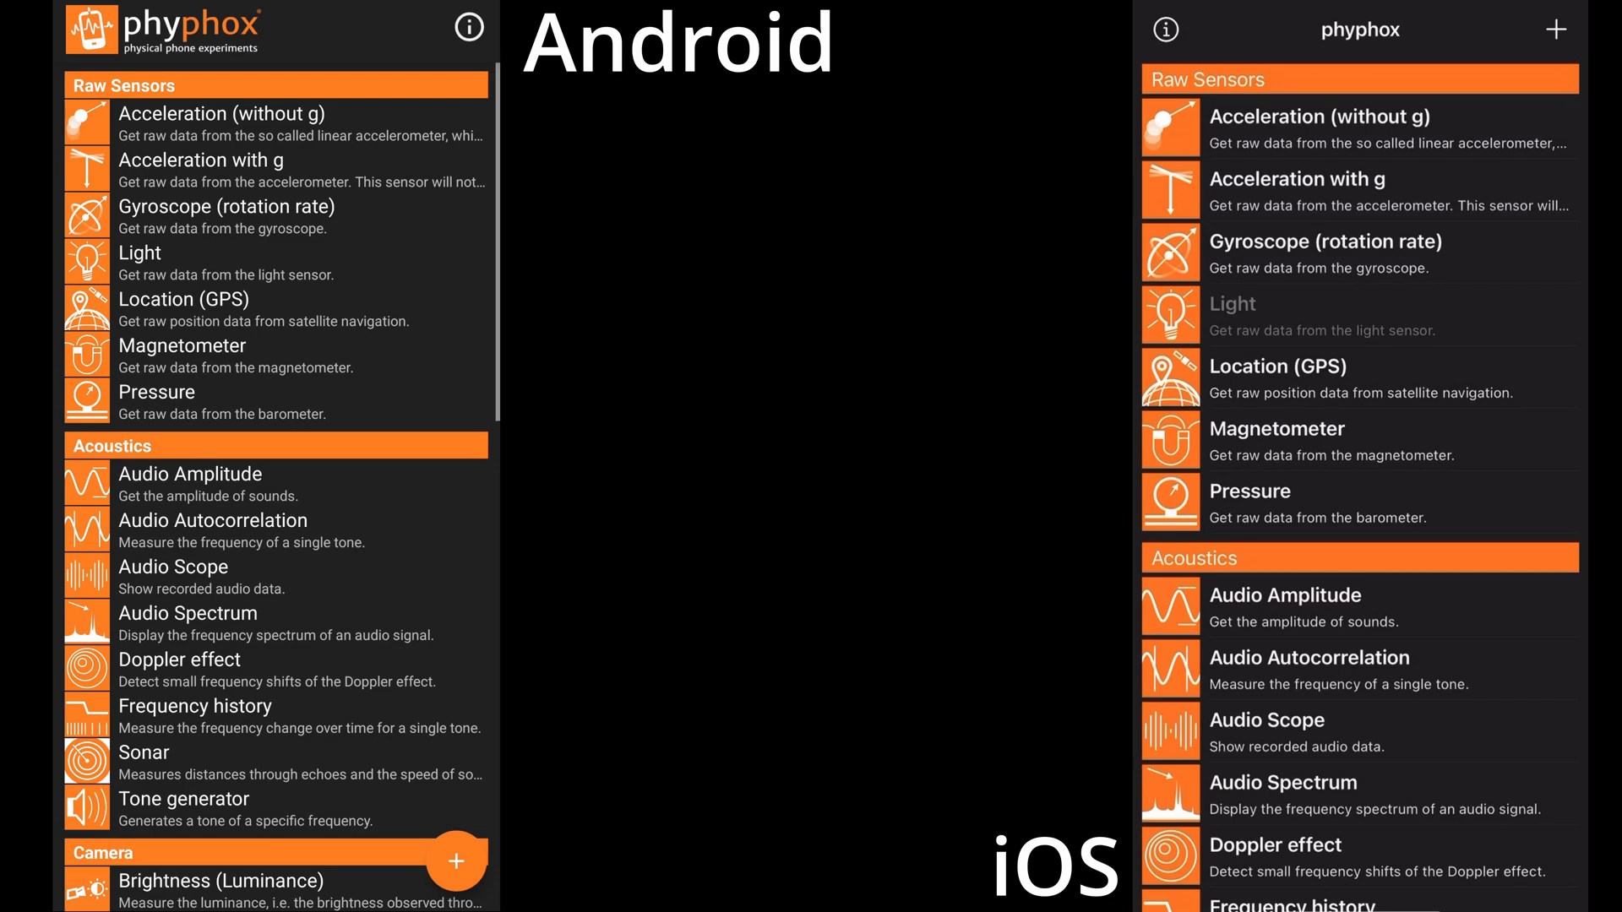
Open Acceleration (without g) from the Raw Sensors list.
{"action": "left_click", "coordinate": [222, 124]}
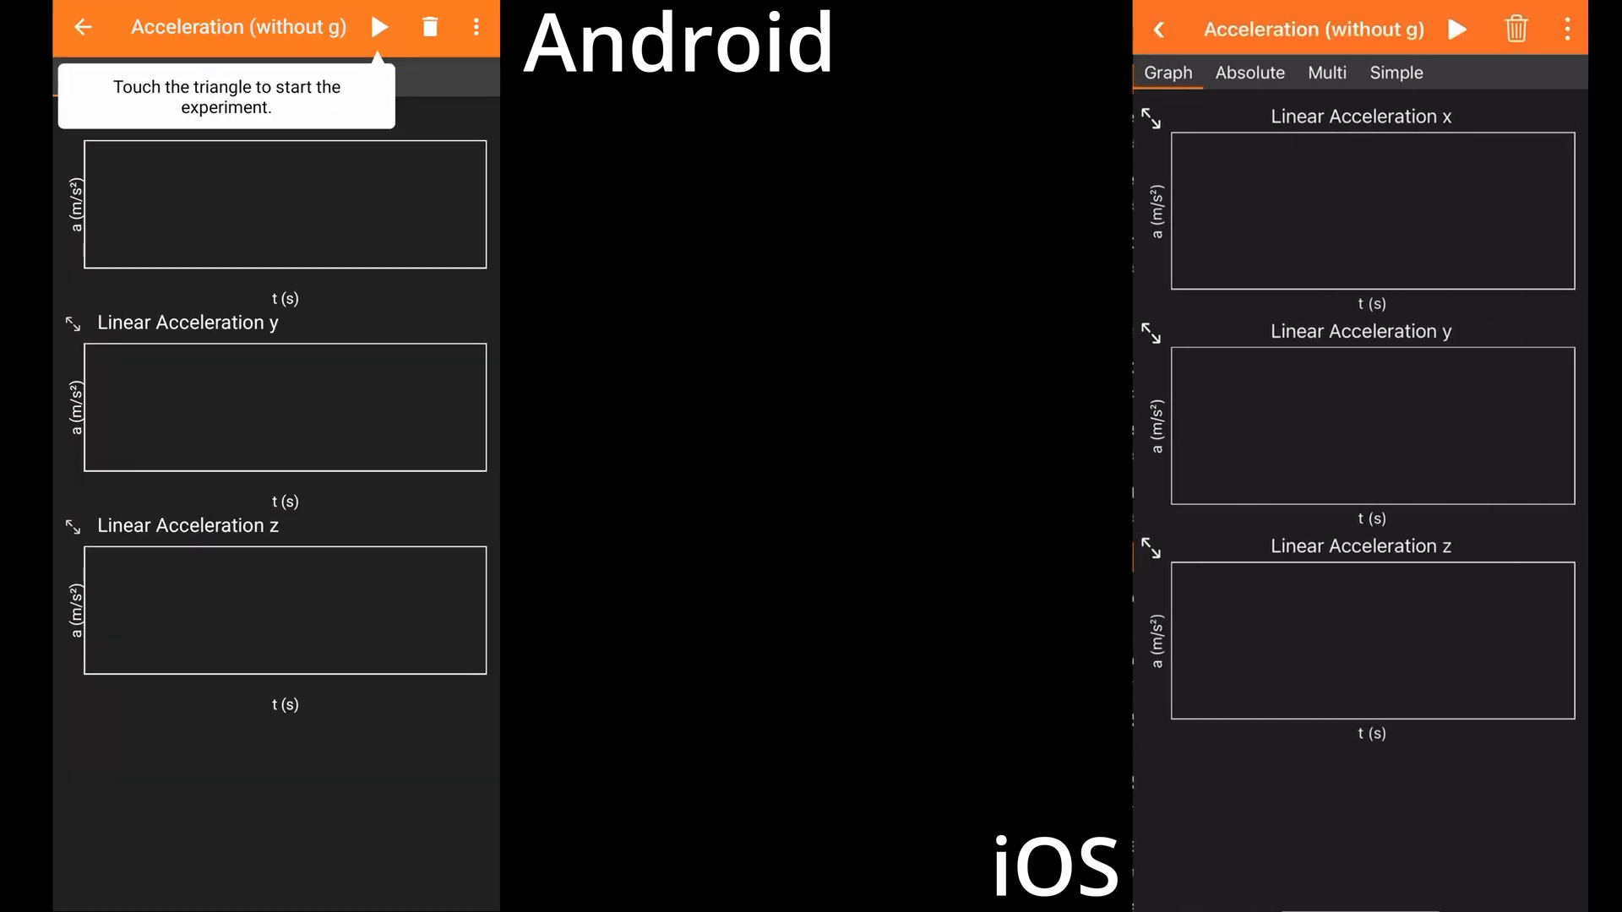
{"action": "left_click", "coordinate": [380, 27]}
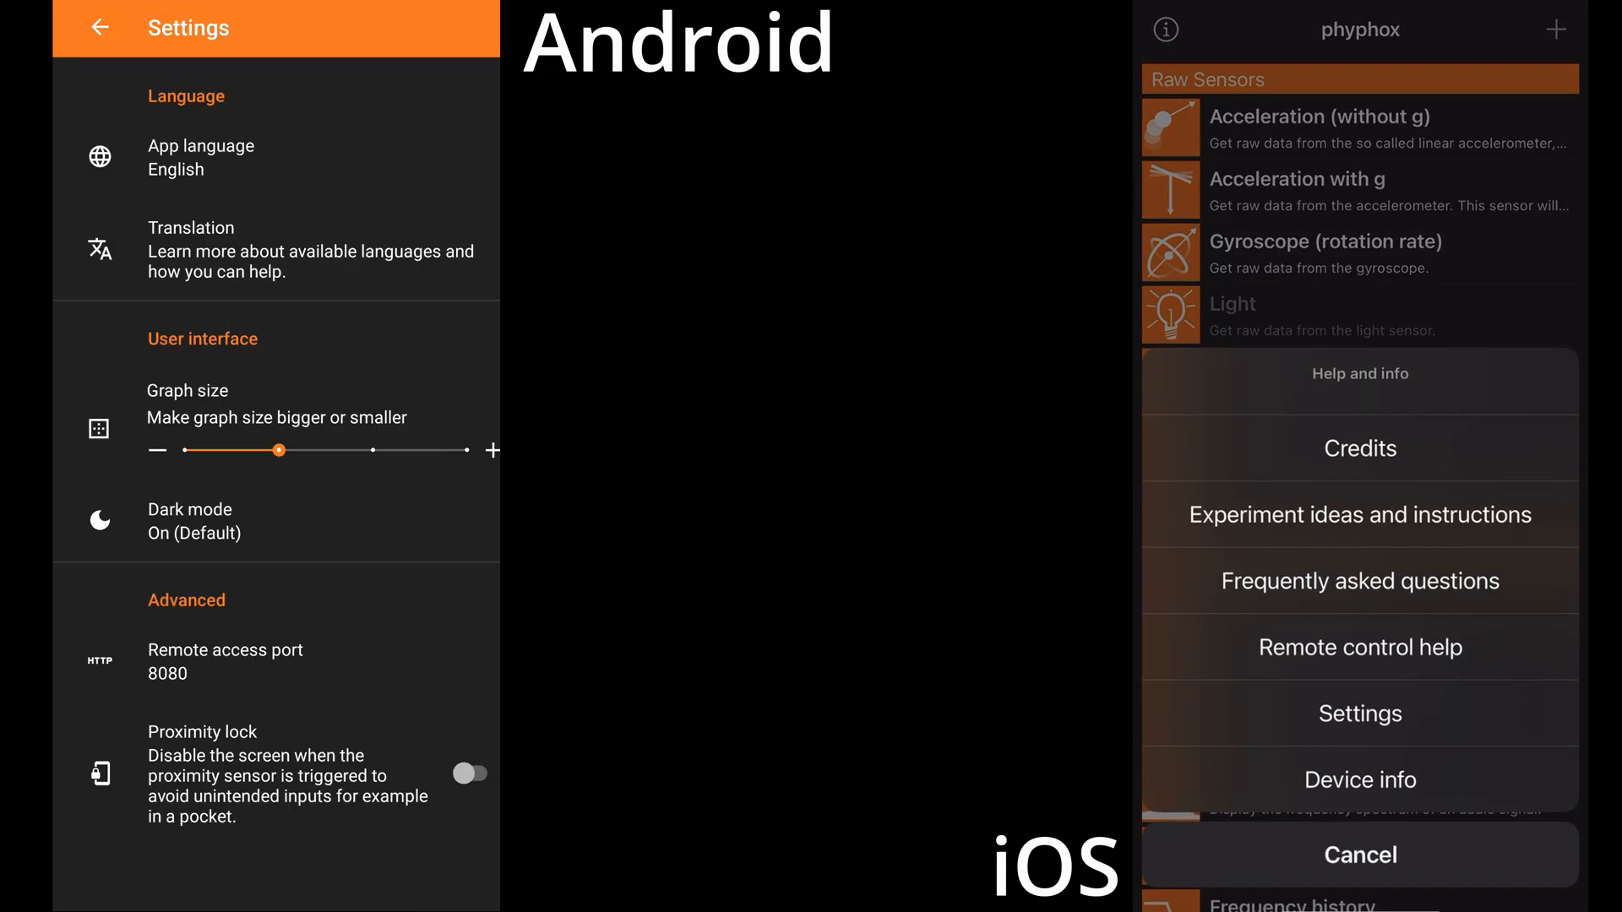
Enable the Proximity lock toggle under Advanced settings.
{"action": "left_click", "coordinate": [467, 773]}
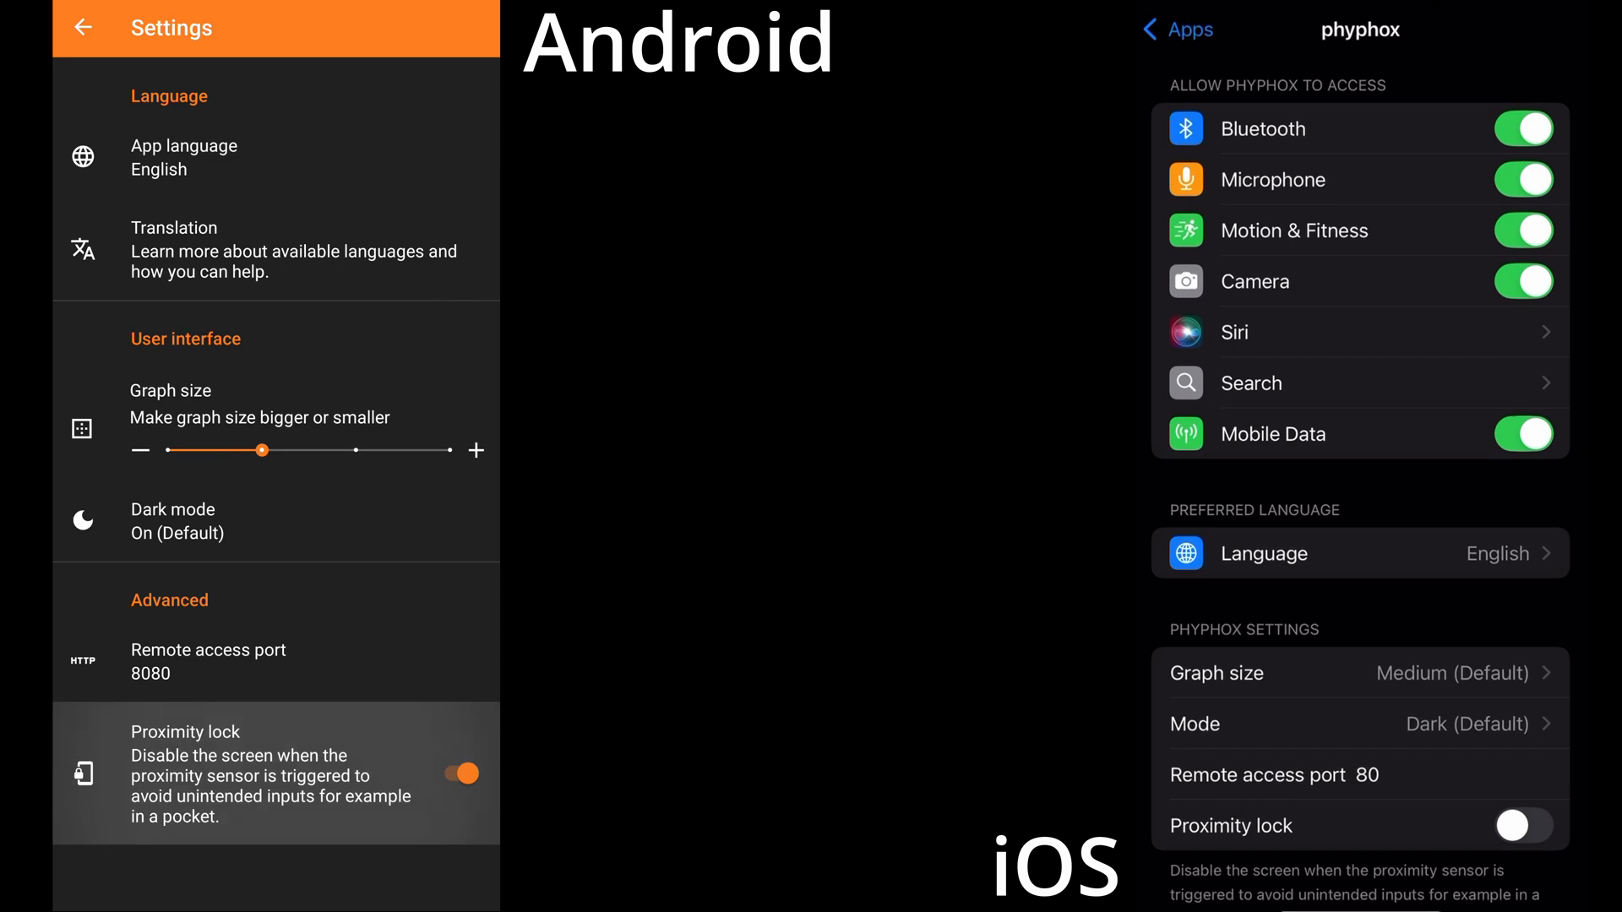
{"action": "left_click", "coordinate": [1521, 826]}
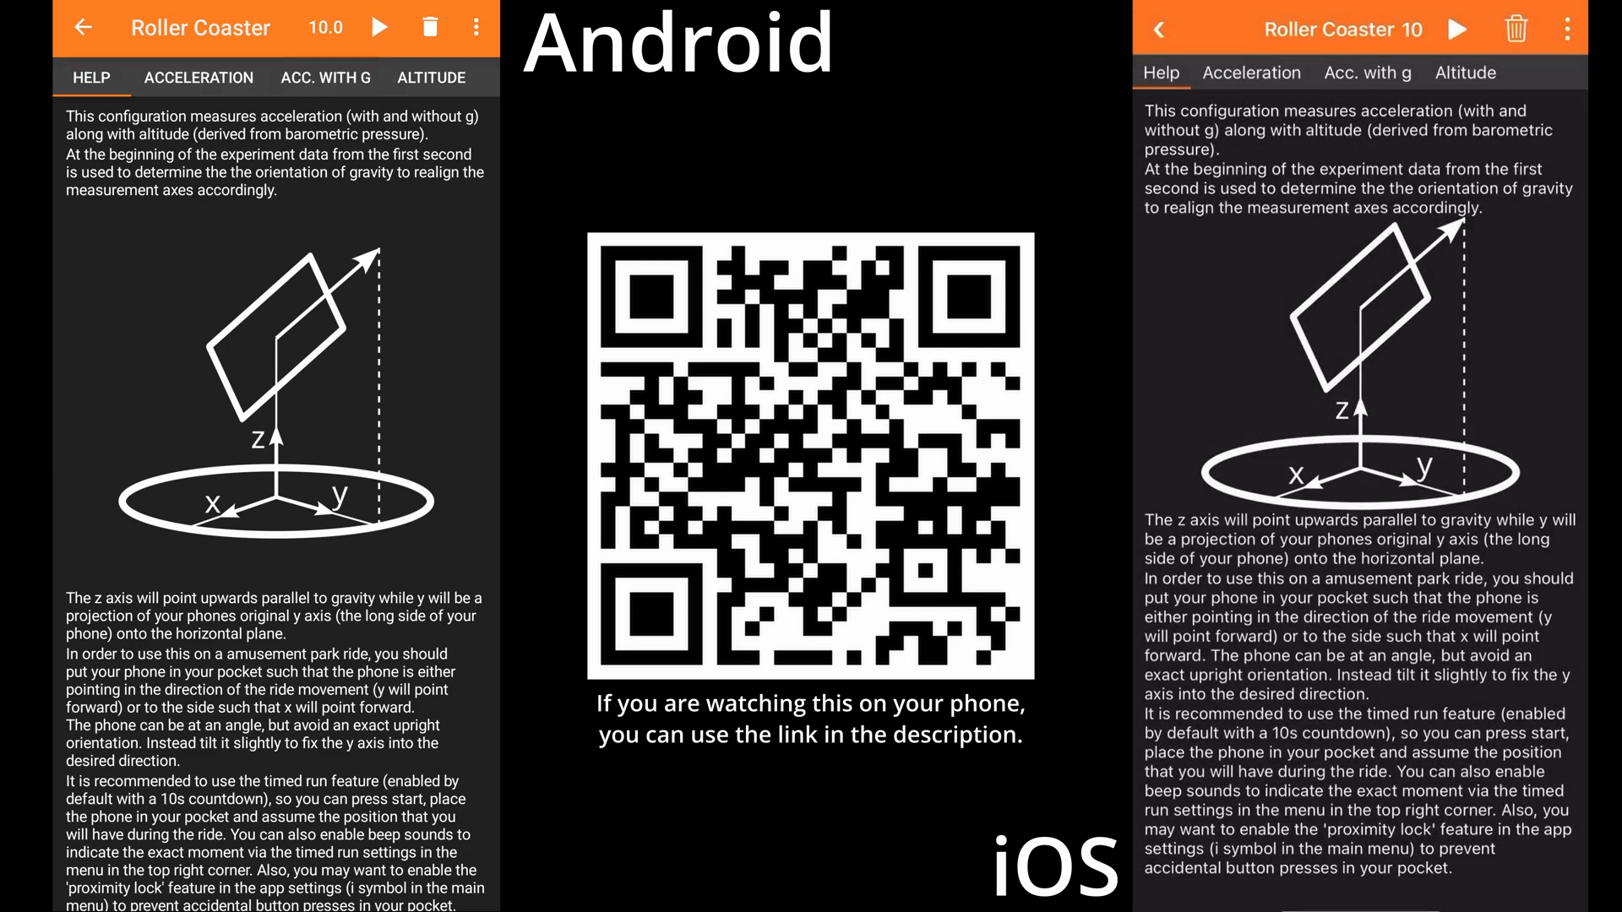
Load the Roller Coaster configuration and start the 10-second countdown measurement.
{"action": "left_click", "coordinate": [79, 28]}
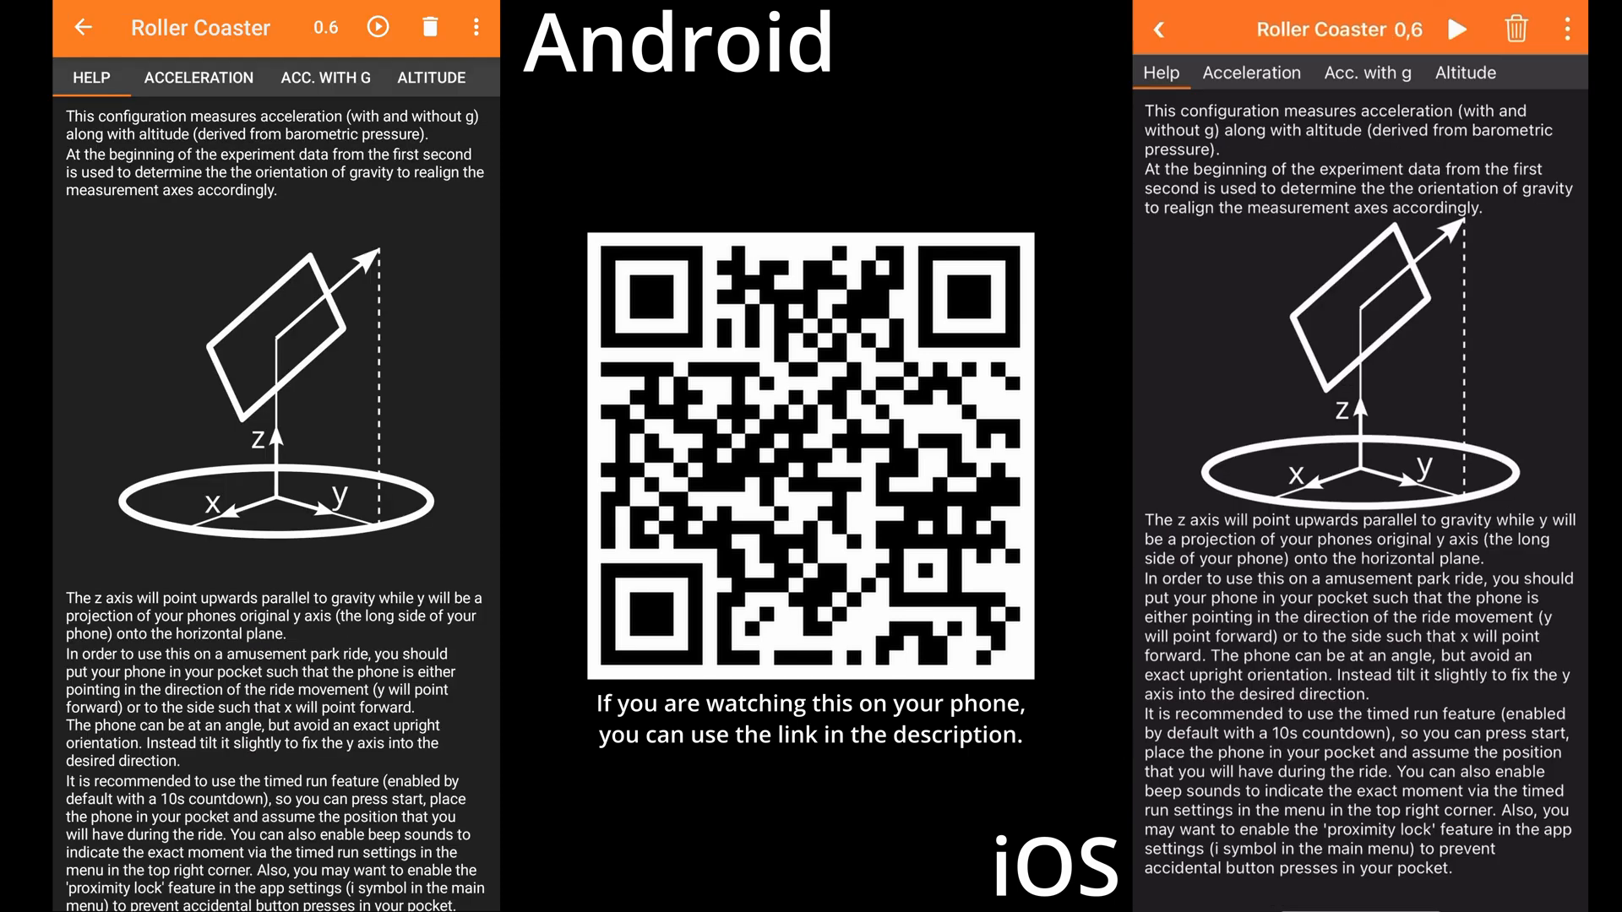
{"action": "left_click", "coordinate": [377, 28]}
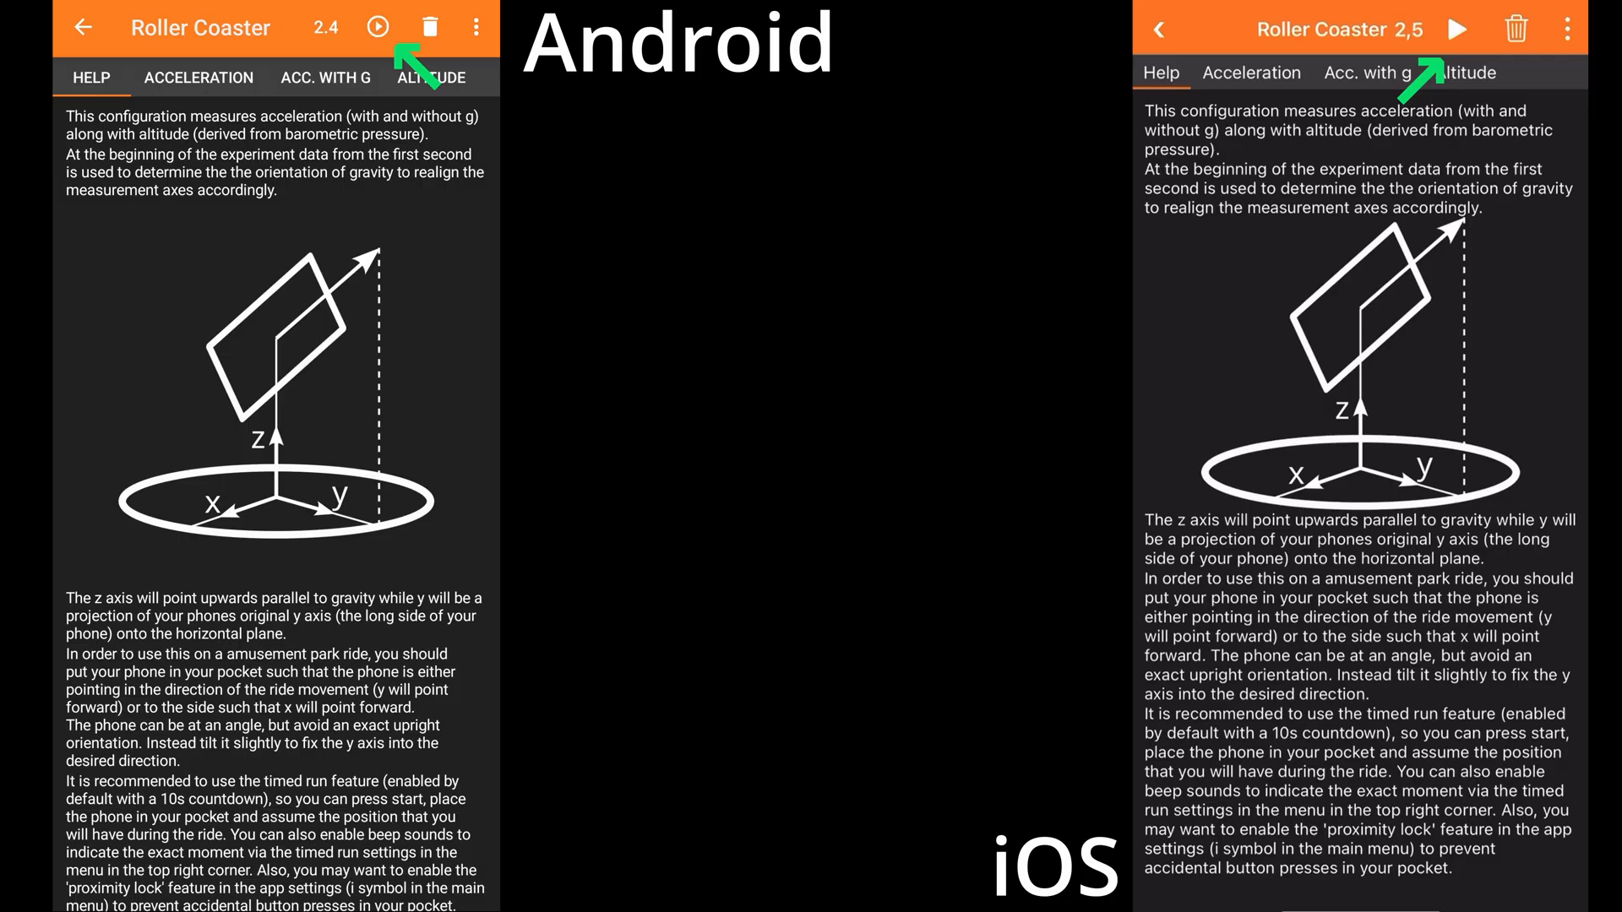
Stop the run and open Timed run settings (10 s delay, 600 s duration).
{"action": "left_click", "coordinate": [476, 28]}
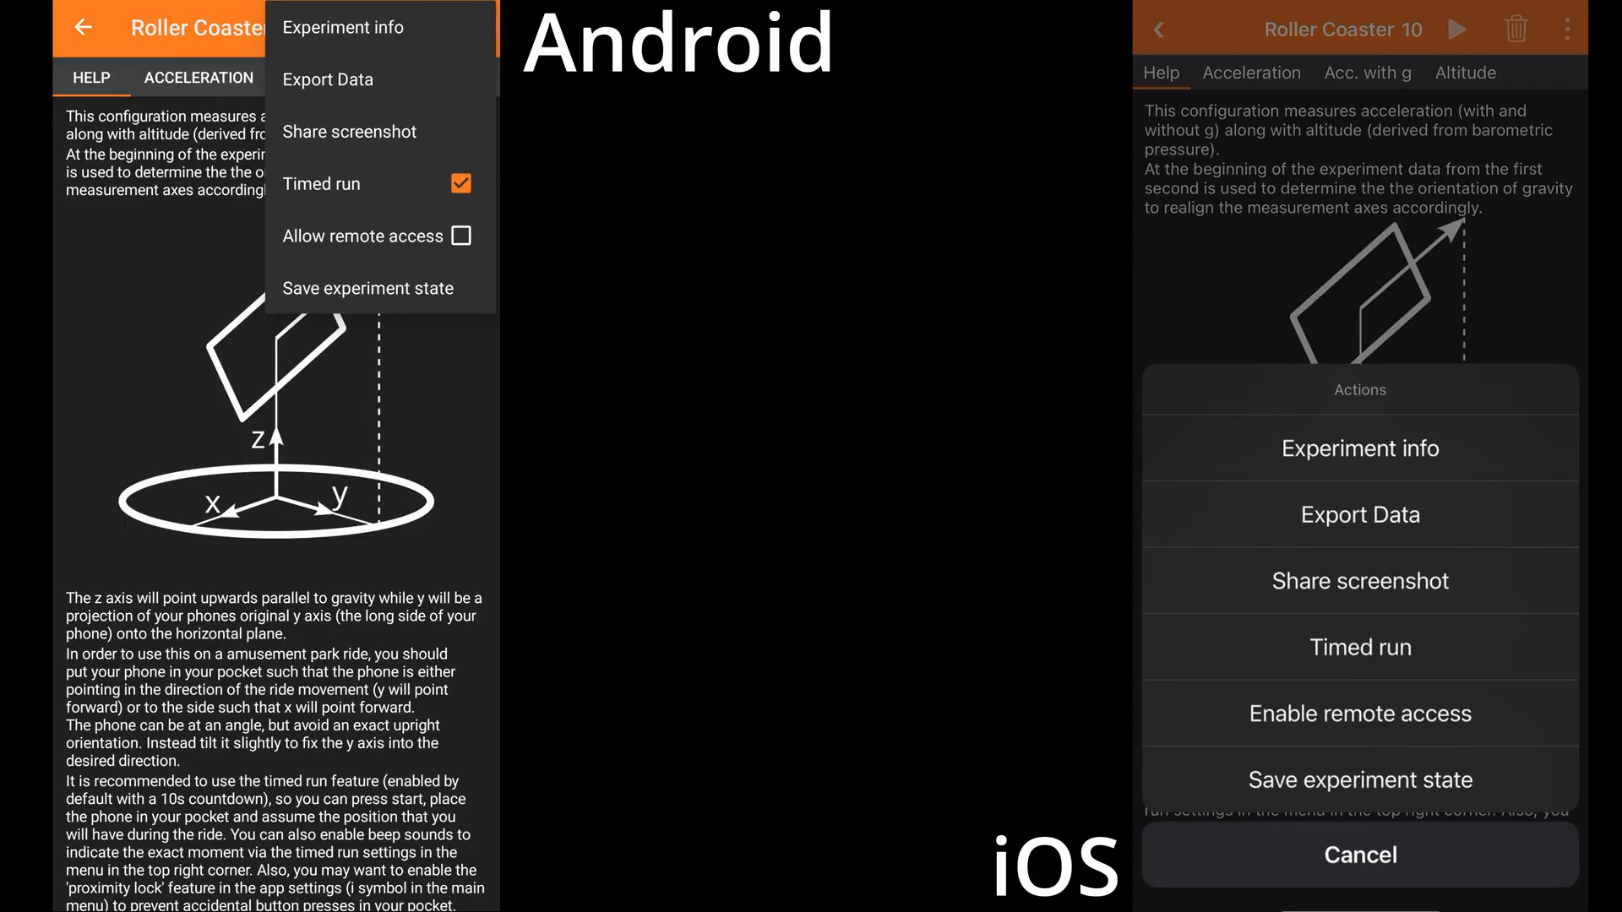
{"action": "left_click", "coordinate": [321, 183]}
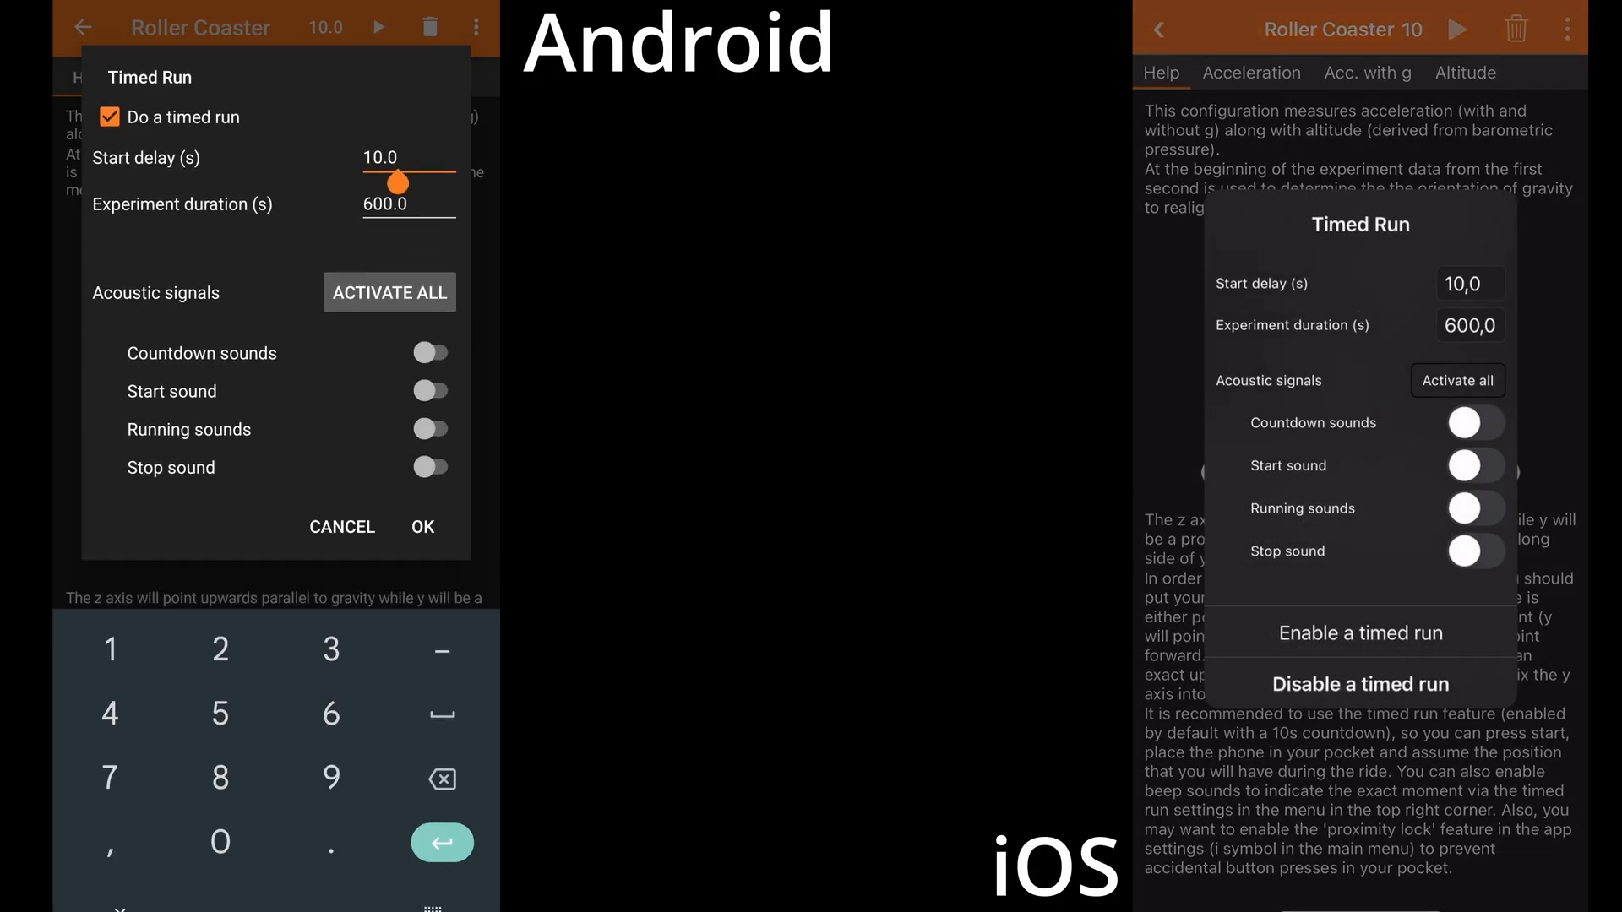